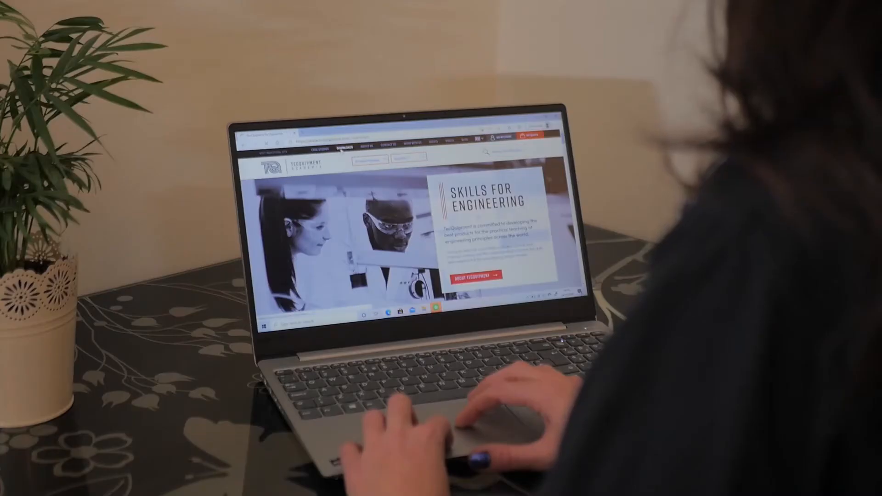
# Step: Go to Downloads, expand VDAS and open the e-Lab 4.0.4 installer download form
pyautogui.click(339, 148)
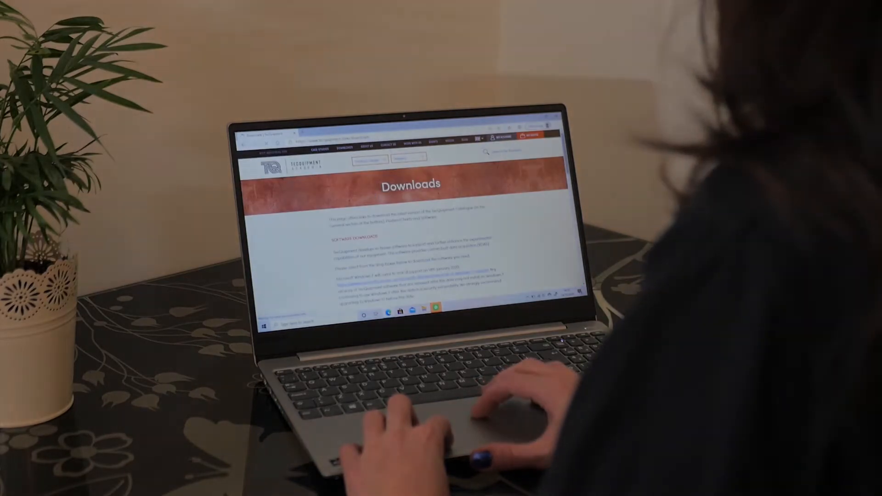
pyautogui.scroll(-3)
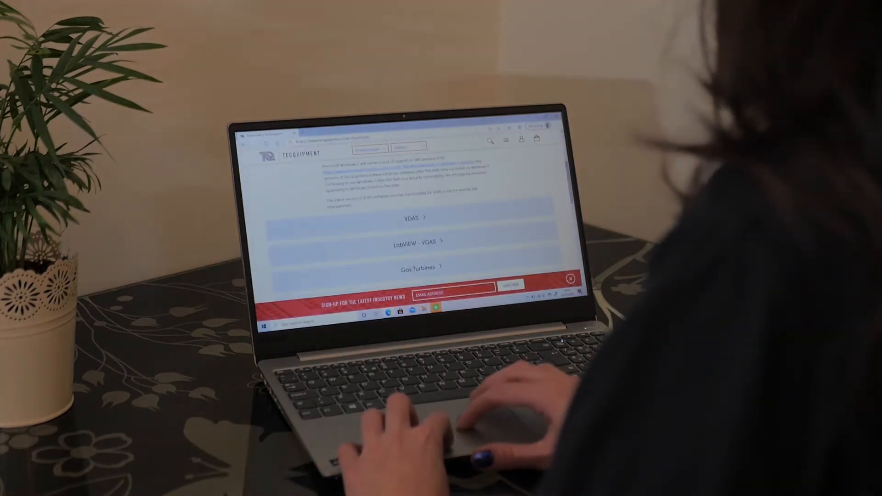
pyautogui.click(414, 218)
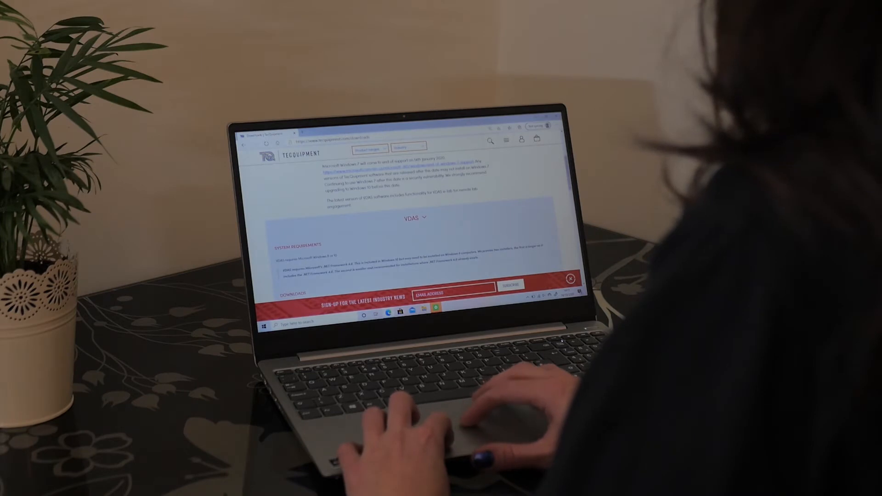
pyautogui.scroll(-3)
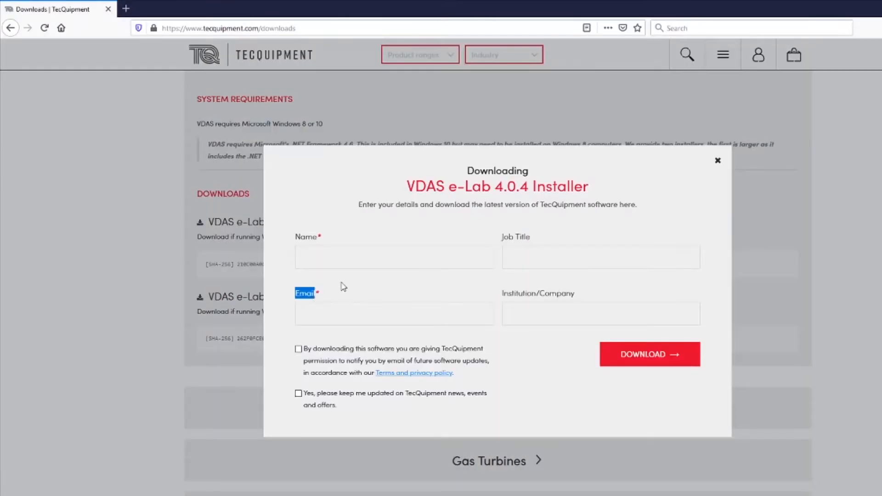
# Step: Submit the requester details (Dionne), download the VDAS 4.0.4 zip and show it in its folder
pyautogui.write('Ma')
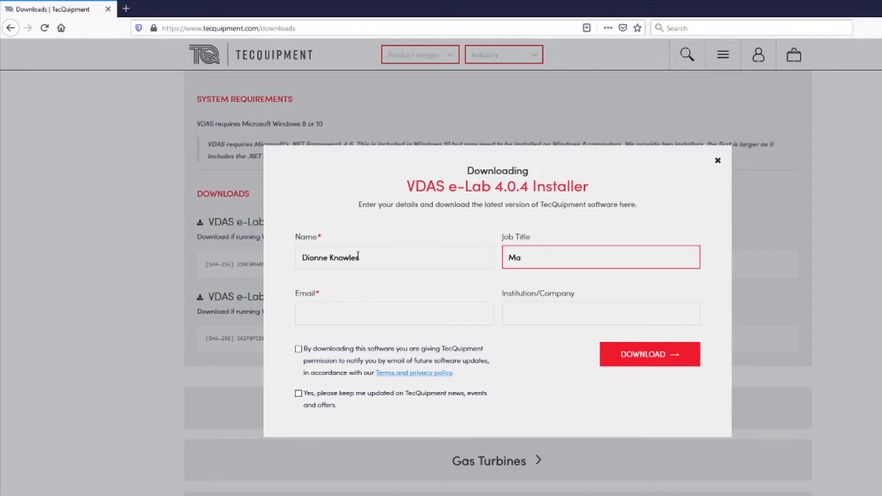
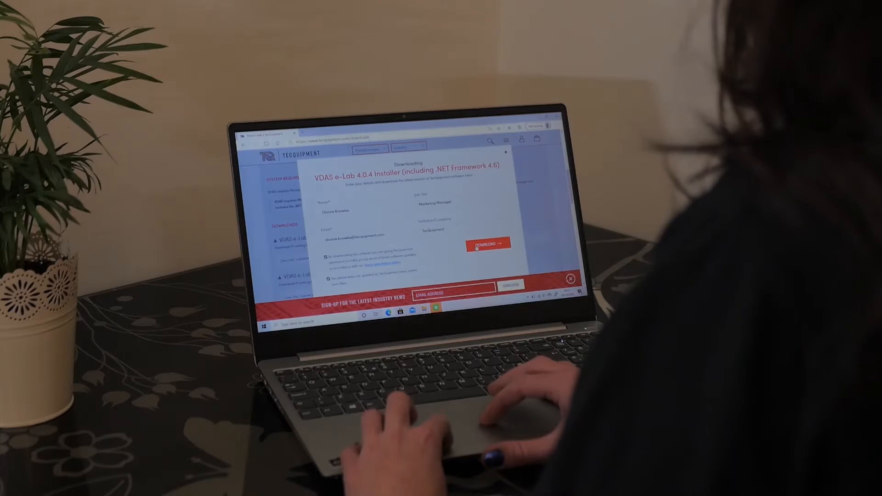
pyautogui.click(485, 242)
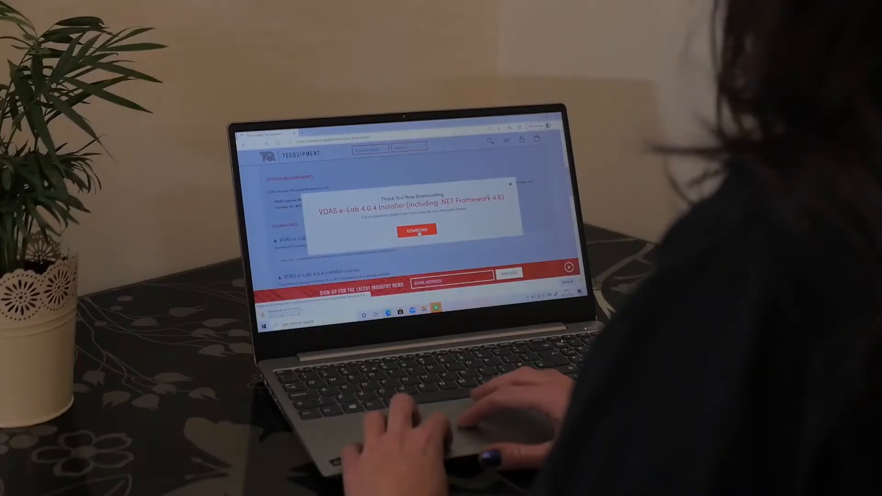
pyautogui.click(416, 230)
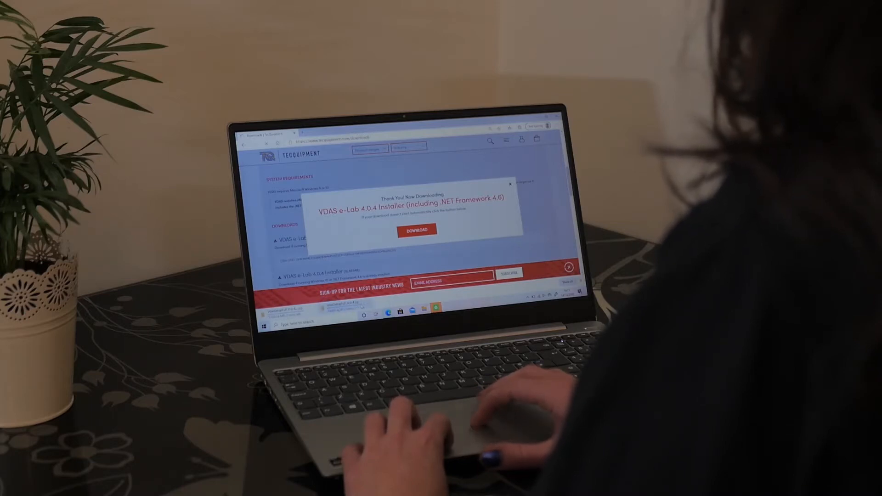
pyautogui.click(508, 185)
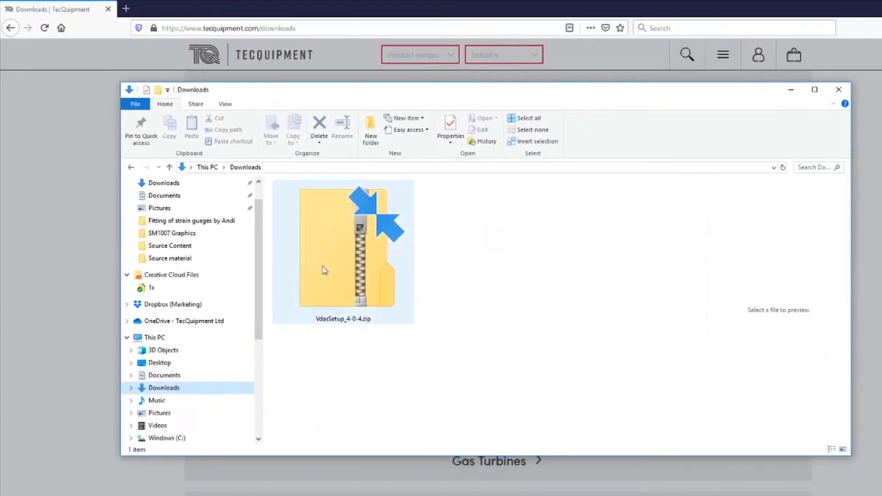
# Step: Open VdasSetup_4-0-4.zip, run VdasSetup_4-0-4.exe and agree to the license terms to install
pyautogui.doubleClick(342, 252)
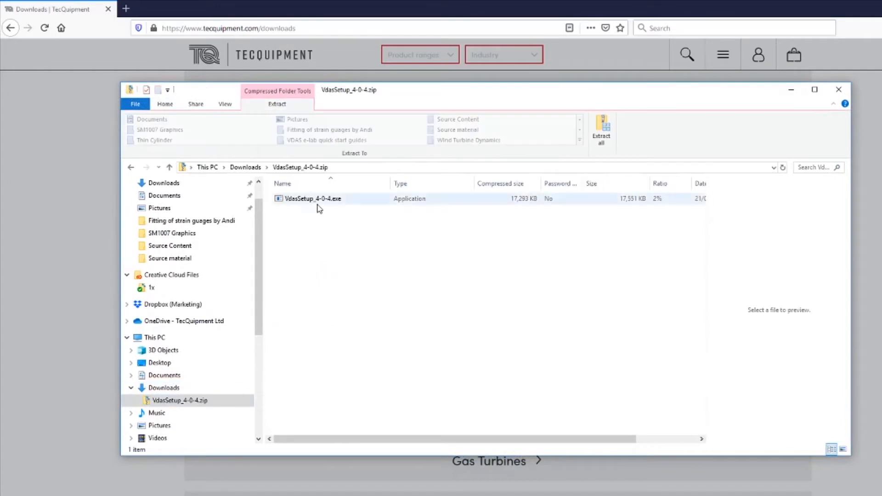
pyautogui.click(313, 199)
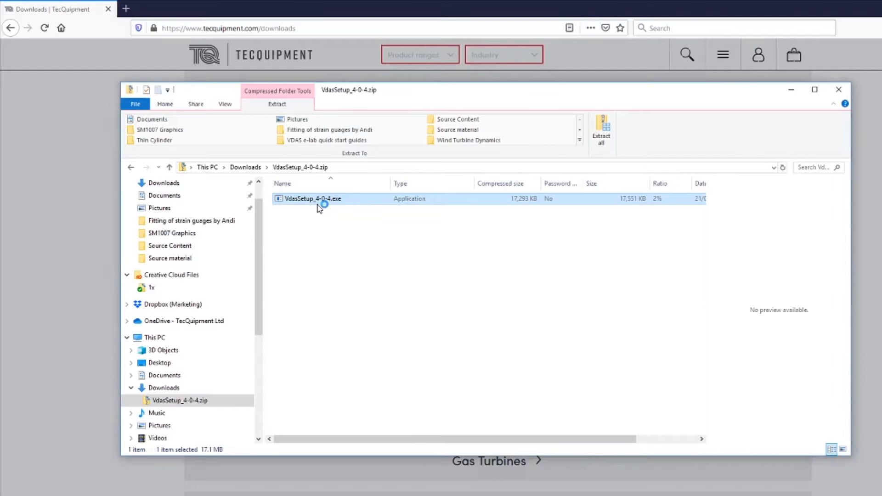
pyautogui.doubleClick(313, 199)
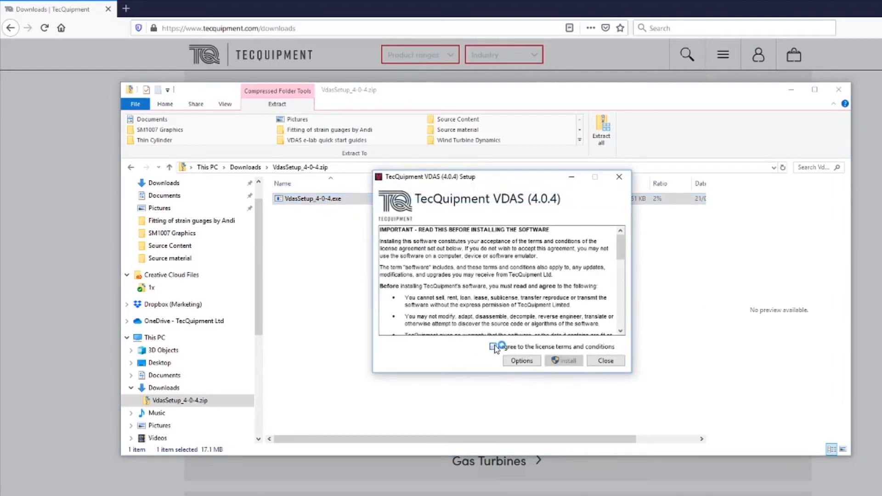
pyautogui.click(564, 361)
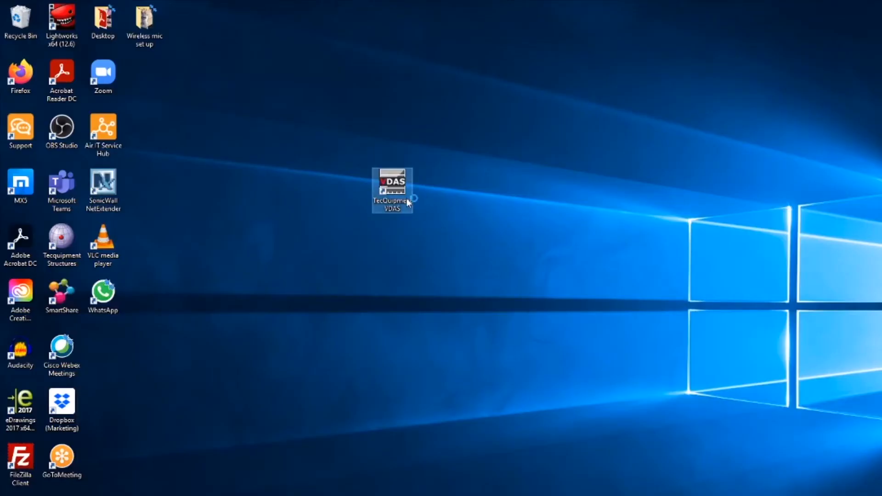
# Step: Launch TecQuipment VDAS, search MFP101 and confirm the Centrifugal Pump Module application
pyautogui.doubleClick(391, 188)
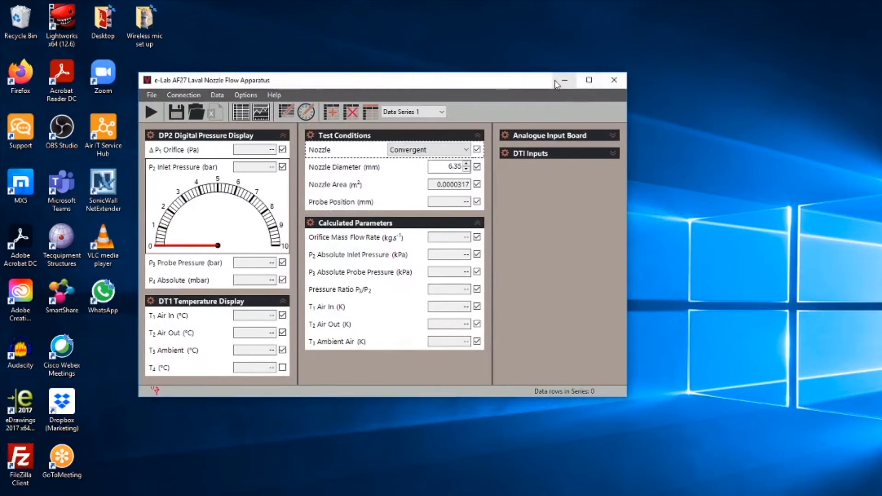
pyautogui.click(589, 80)
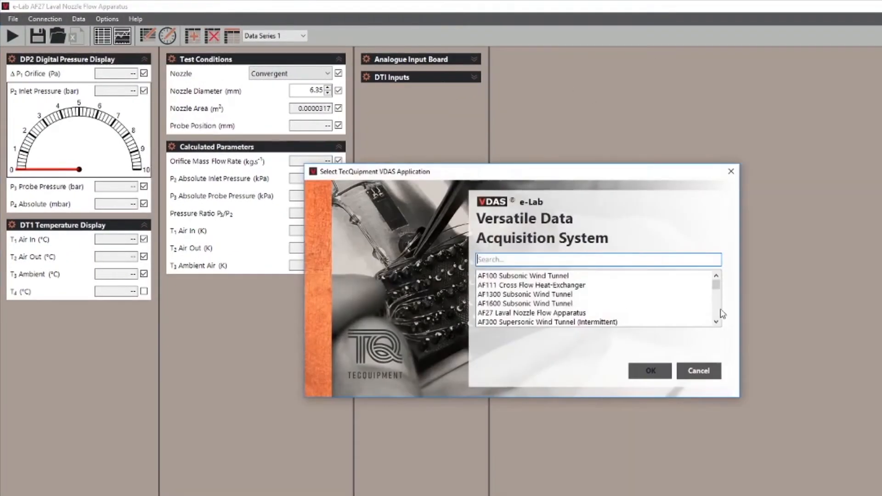
pyautogui.write('MFP')
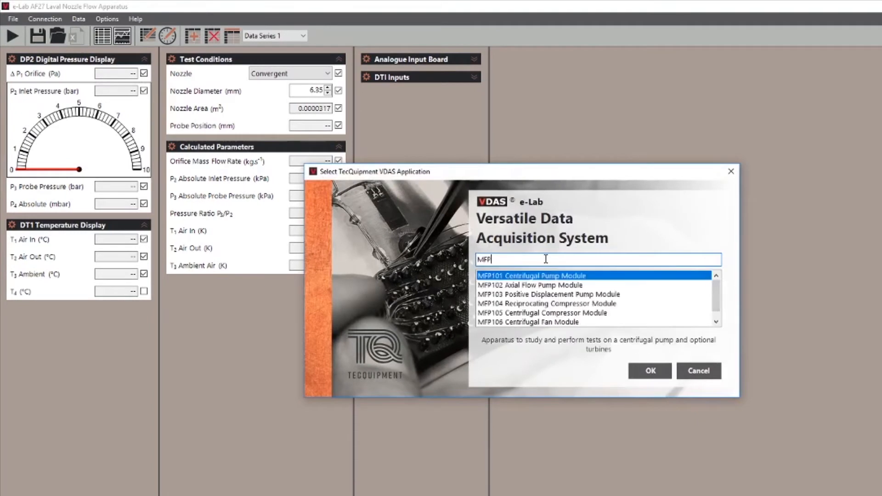
pyautogui.write('101')
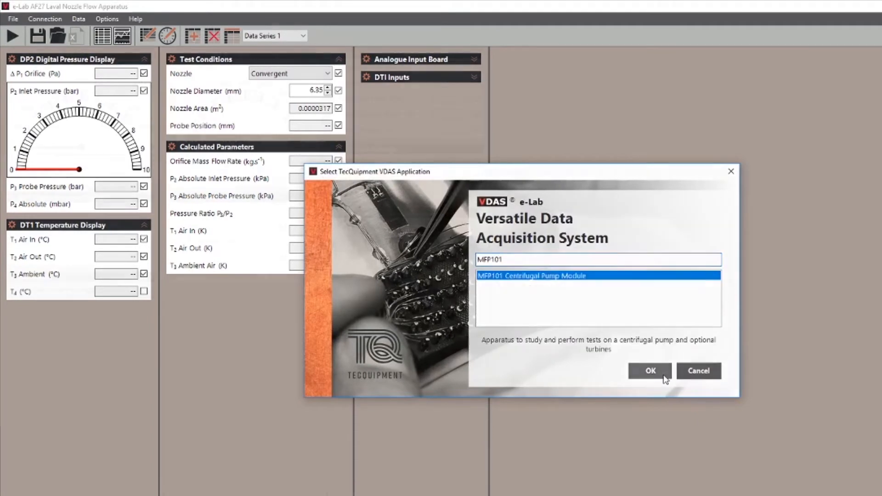
pyautogui.click(650, 370)
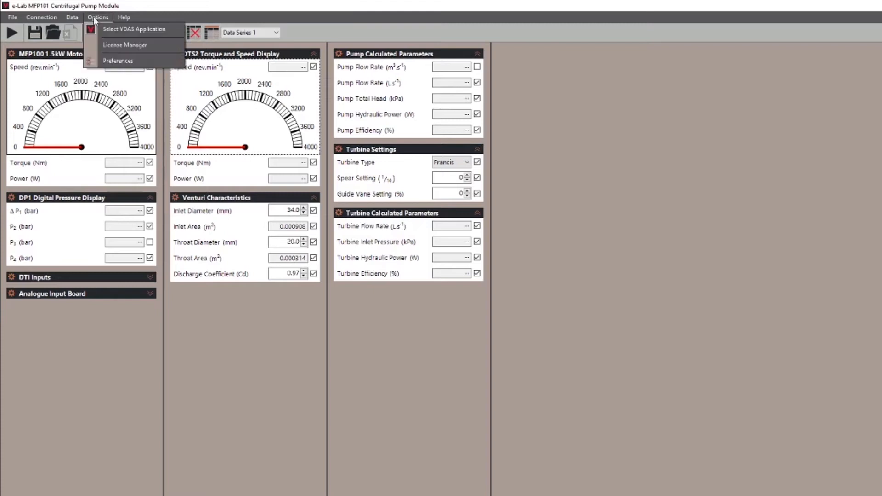
pyautogui.click(125, 45)
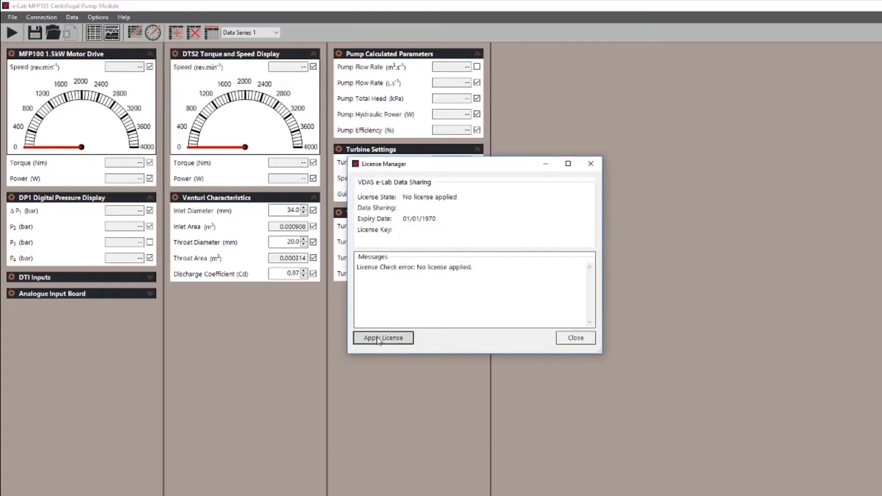
pyautogui.click(383, 338)
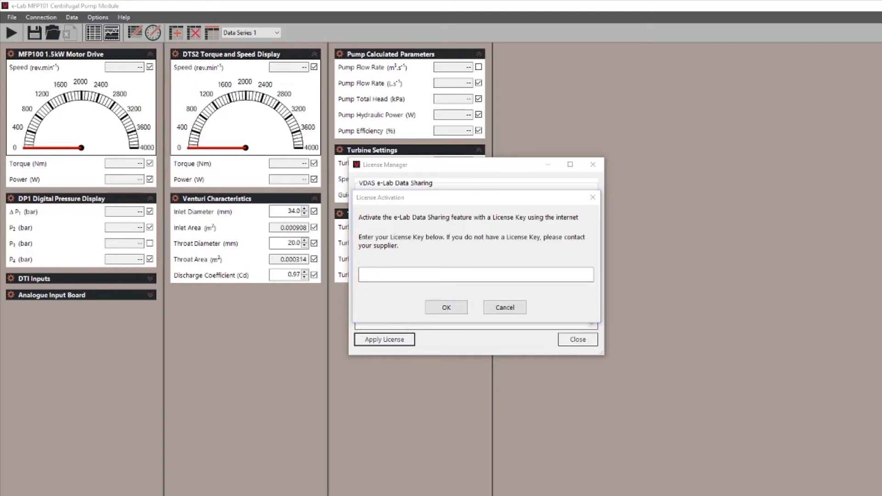
pyautogui.click(475, 274)
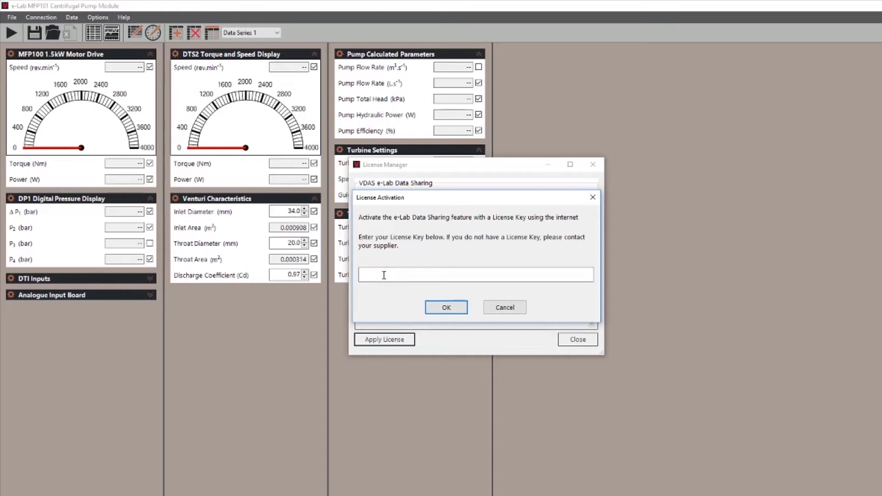
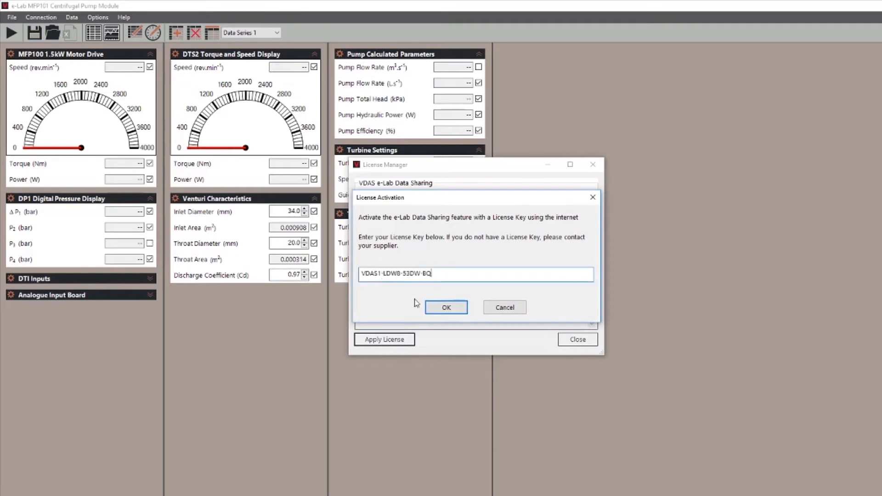
pyautogui.click(445, 307)
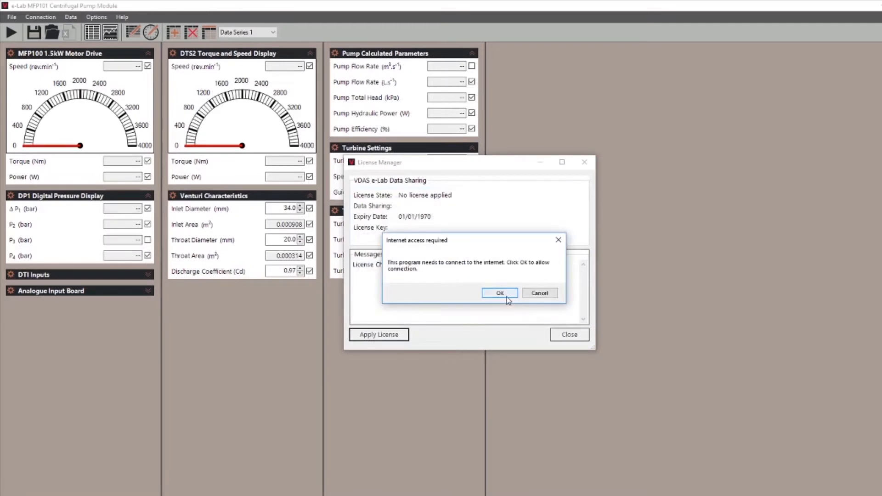
pyautogui.click(500, 294)
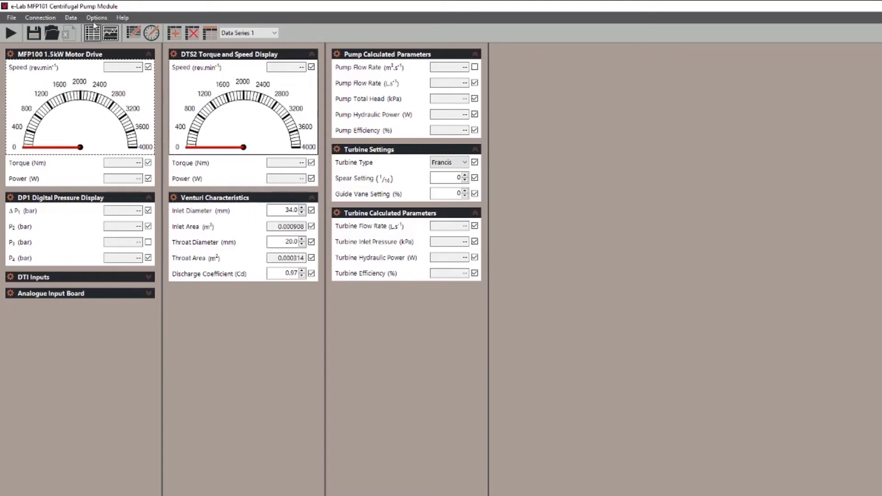
pyautogui.click(40, 18)
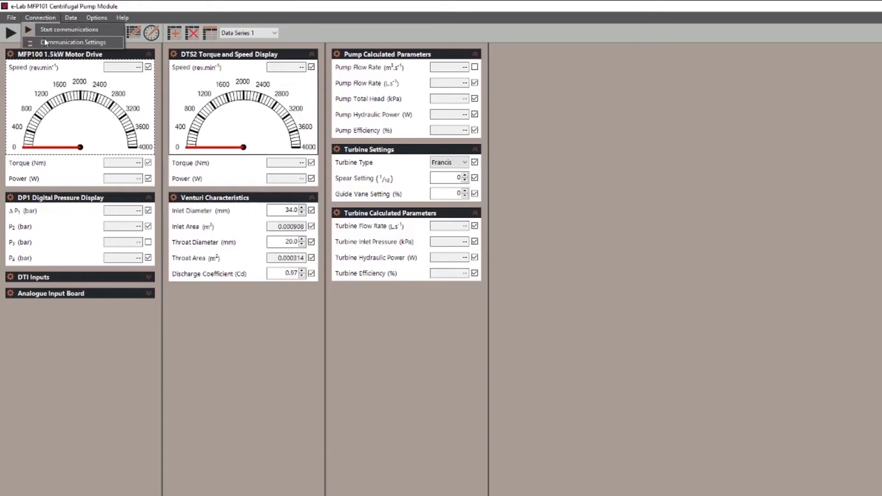
pyautogui.click(72, 42)
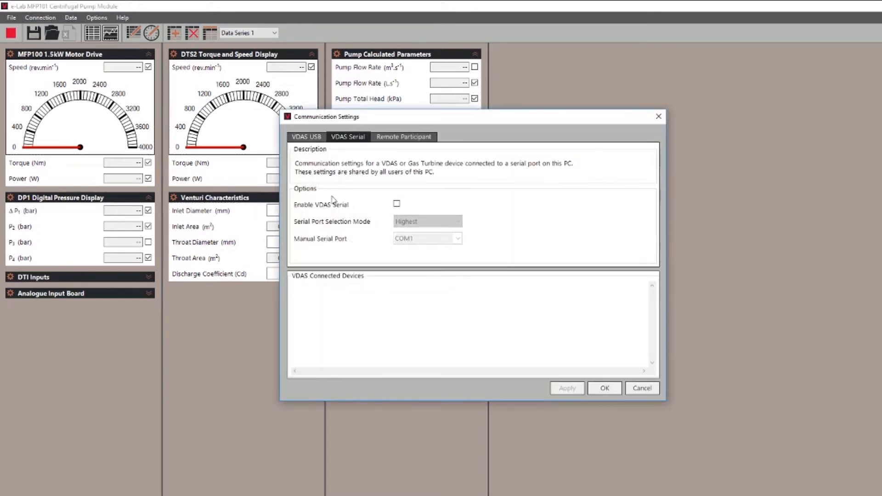
pyautogui.click(403, 137)
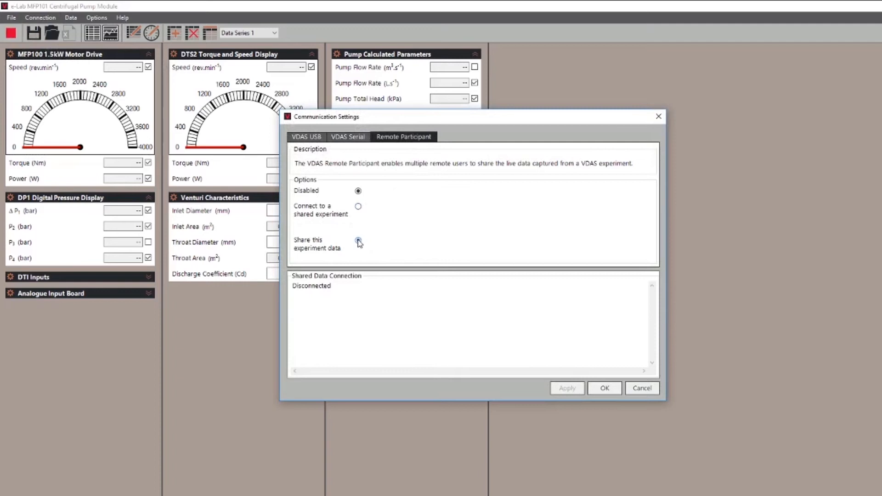
pyautogui.click(358, 240)
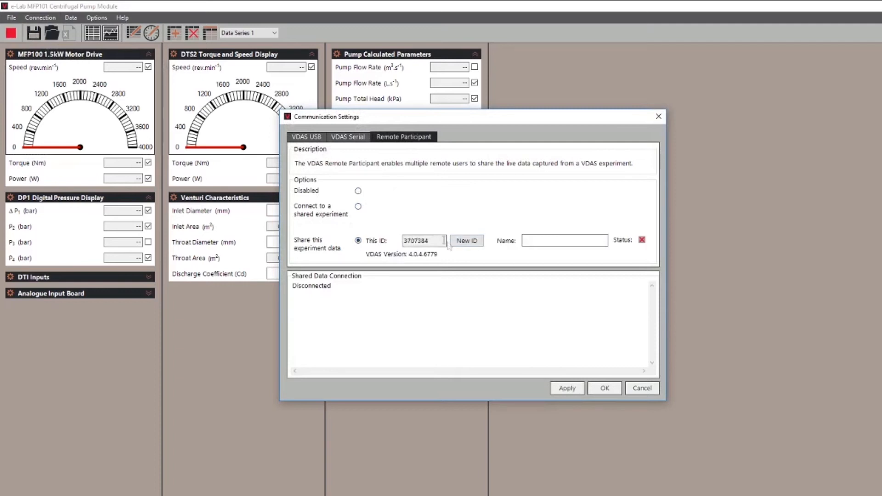
pyautogui.click(565, 240)
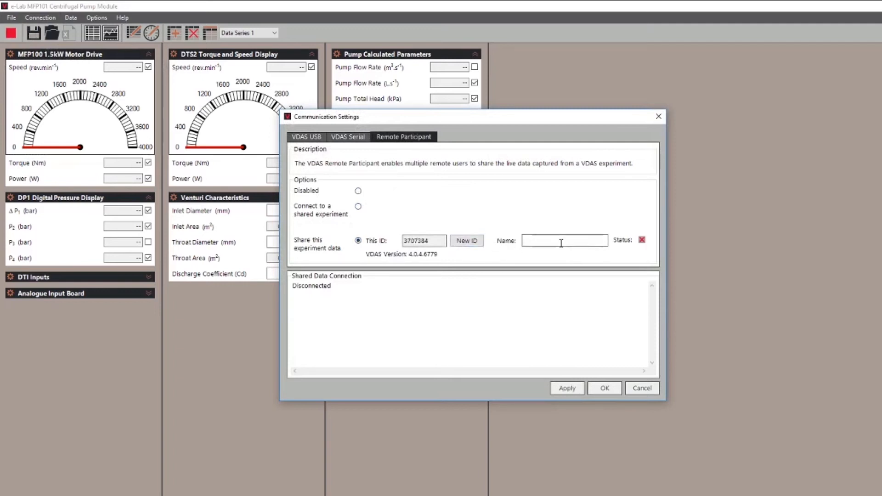
pyautogui.click(563, 240)
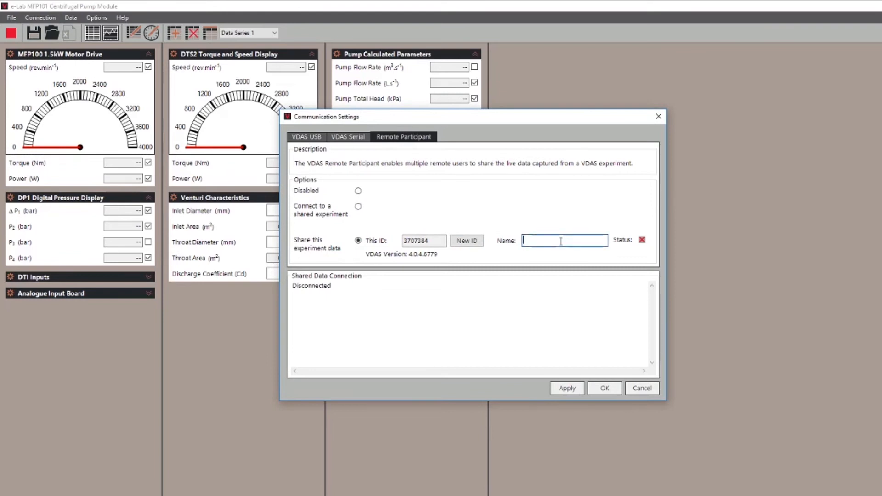
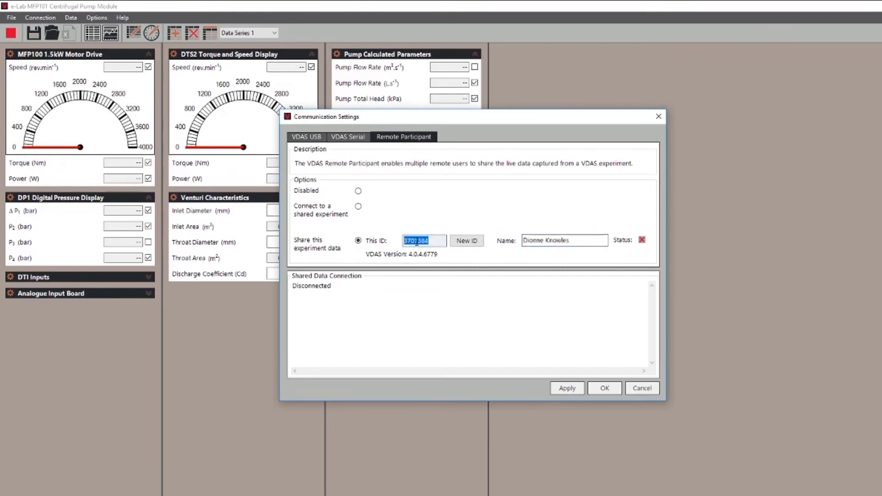